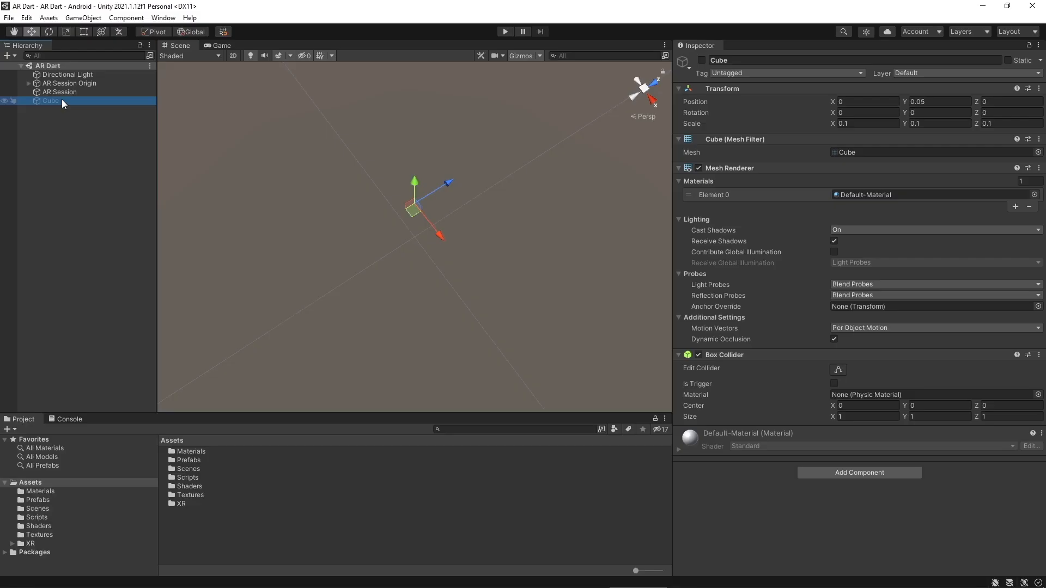
Delete the Cube, leaving Directional Light, AR Session Origin and AR Session.
{"action": "right_click", "coordinate": [50, 101]}
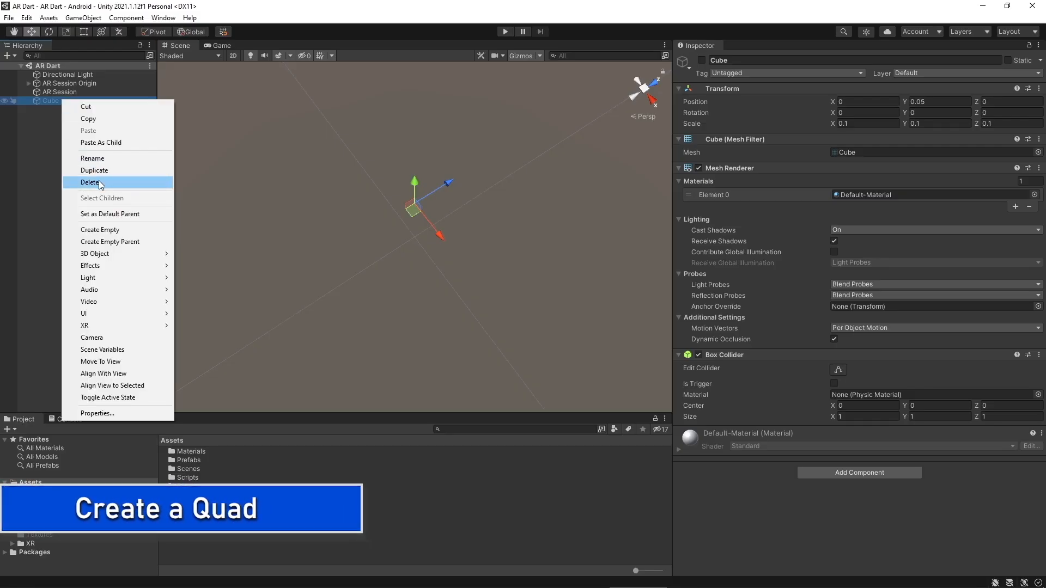
{"action": "left_click", "coordinate": [90, 182]}
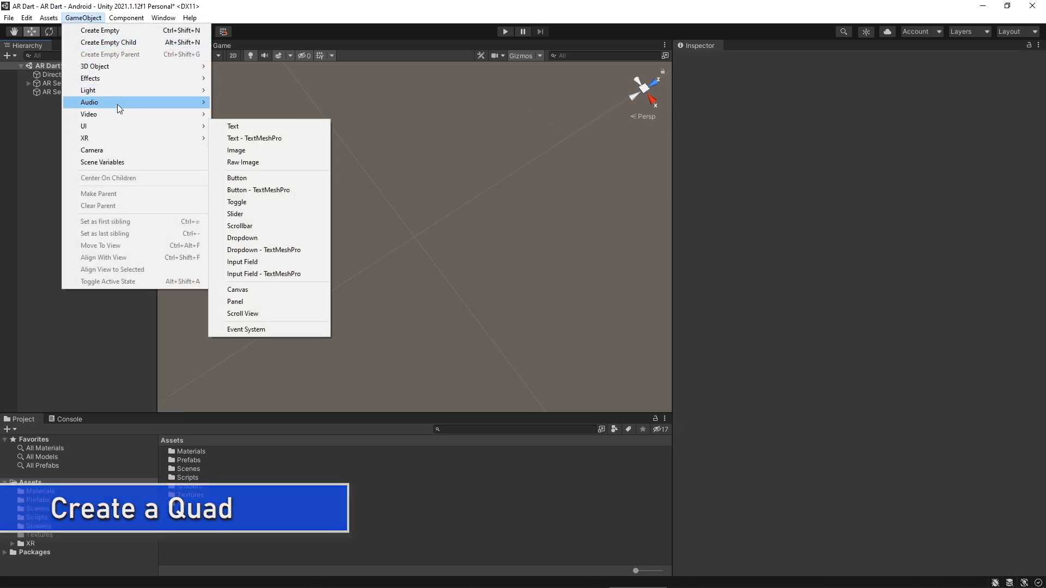
{"action": "mouse_move", "coordinate": [94, 66]}
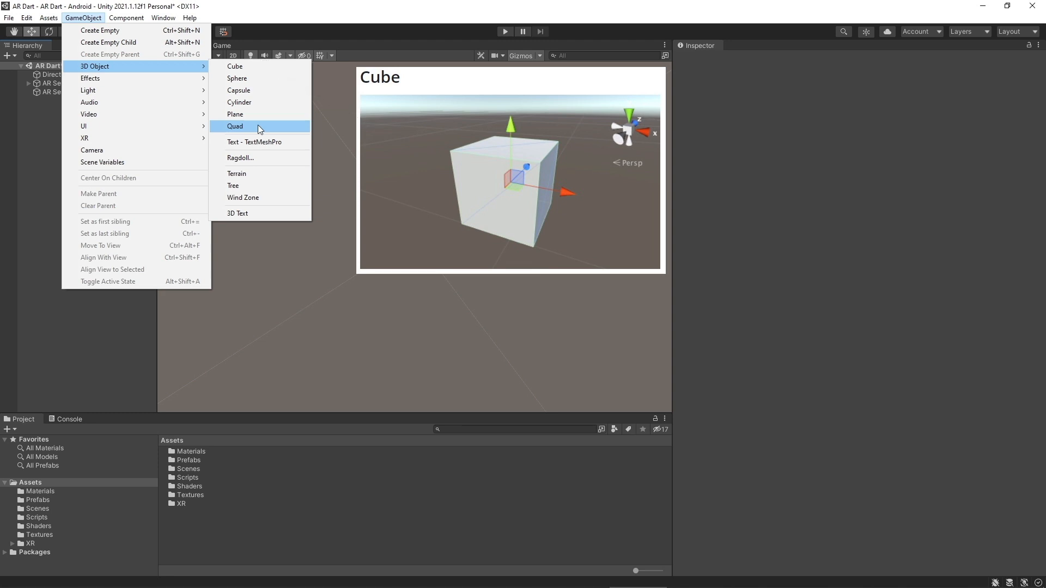
Browse the GameObject > 3D Object submenu and settle on Quad.
{"action": "left_click", "coordinate": [237, 78]}
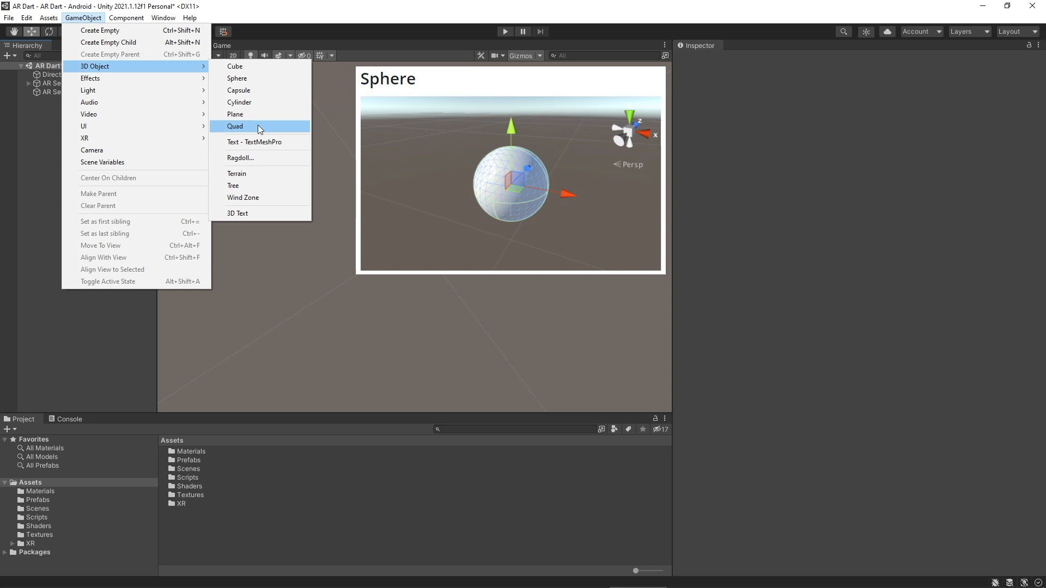
{"action": "left_click", "coordinate": [238, 90]}
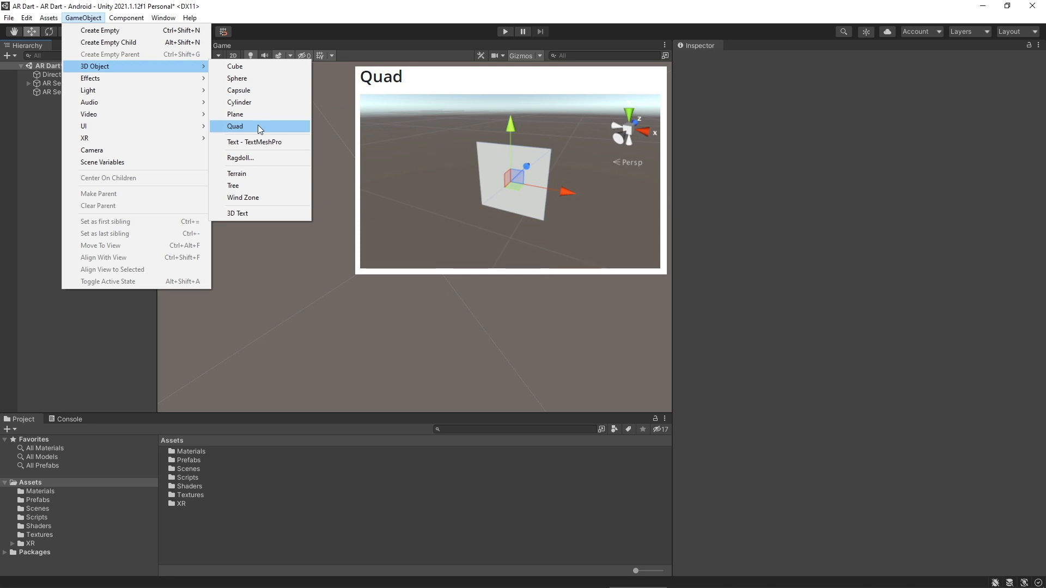
{"action": "left_click", "coordinate": [234, 126]}
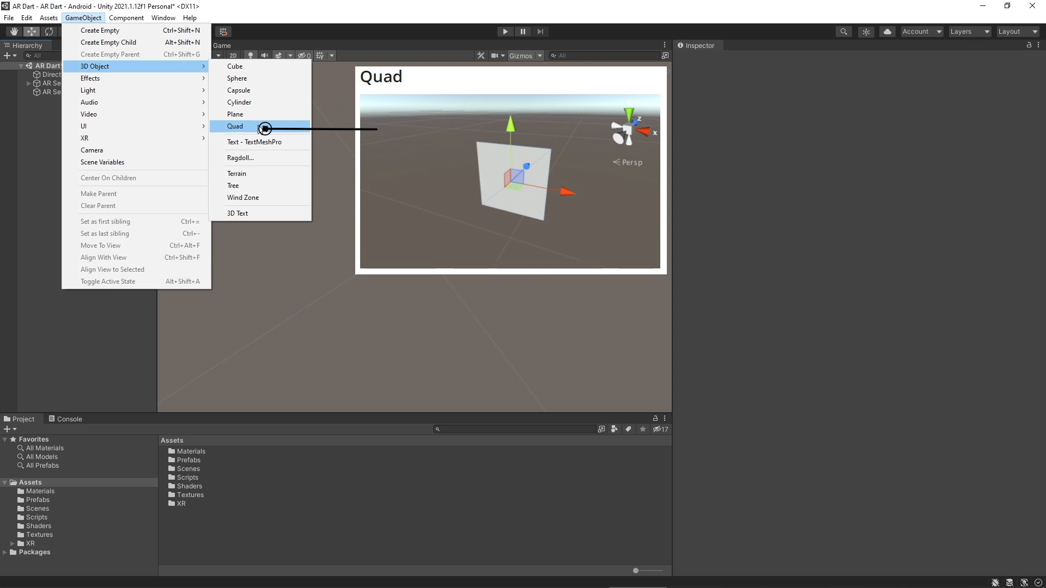
{"action": "mouse_move", "coordinate": [259, 127]}
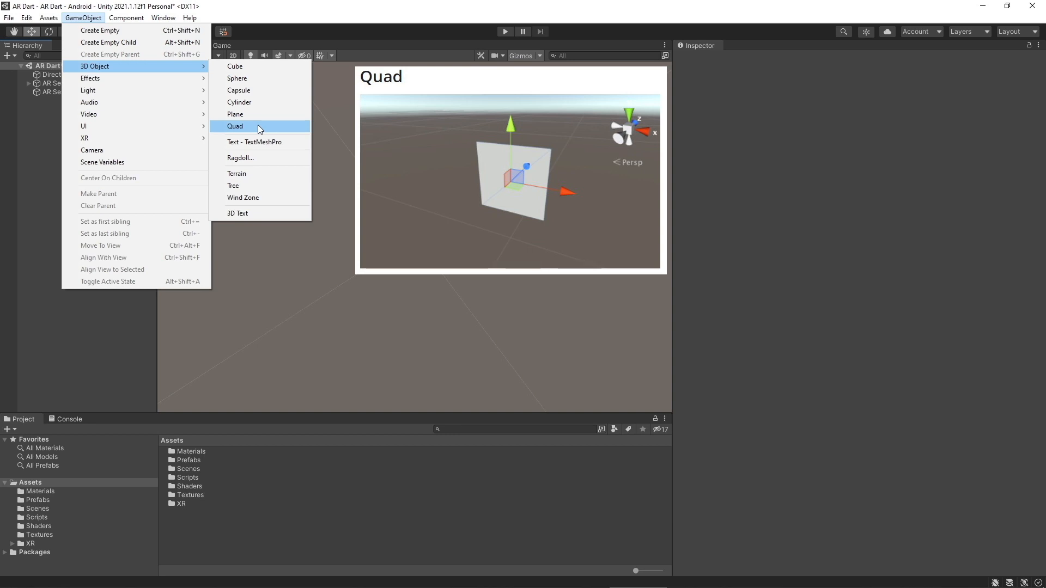
Add a Quad named PlacementIndicator and scale it to 0.15 on X, Y and Z.
{"action": "left_click", "coordinate": [235, 126]}
{"action": "type", "text": "PlacementIndicator"}
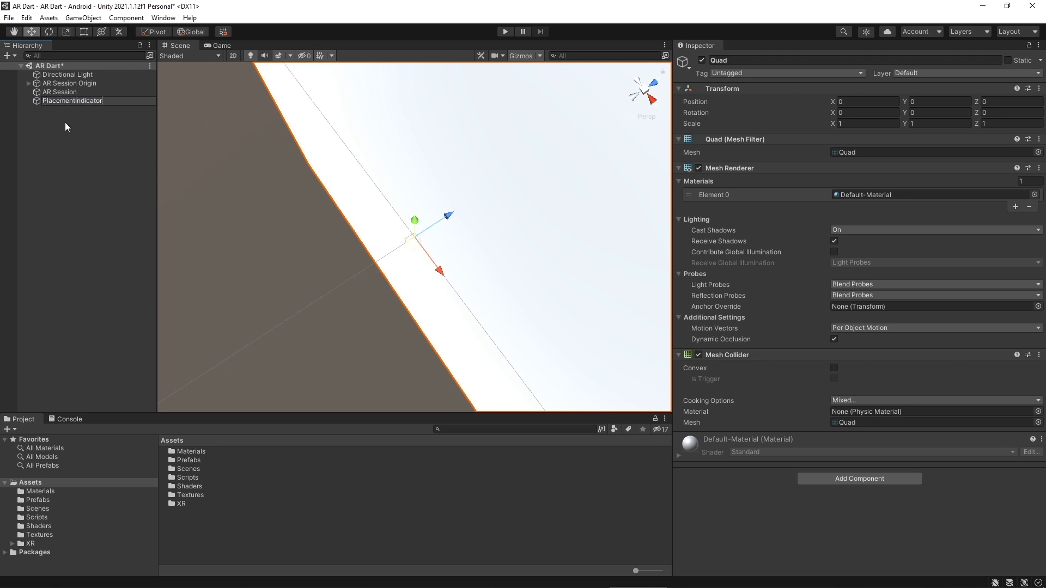
{"action": "left_click", "coordinate": [71, 100]}
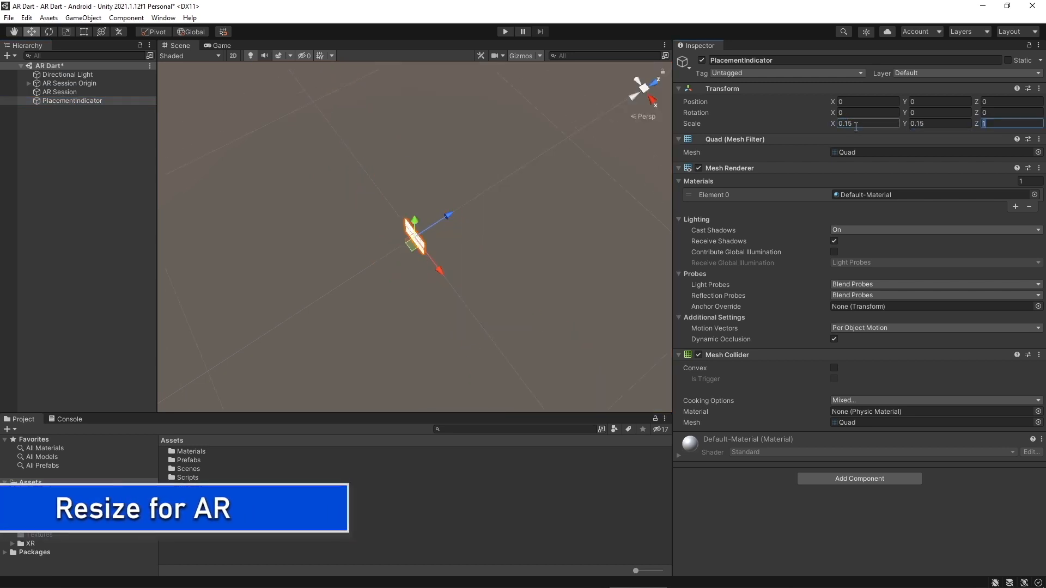
{"action": "type", "text": "0.15"}
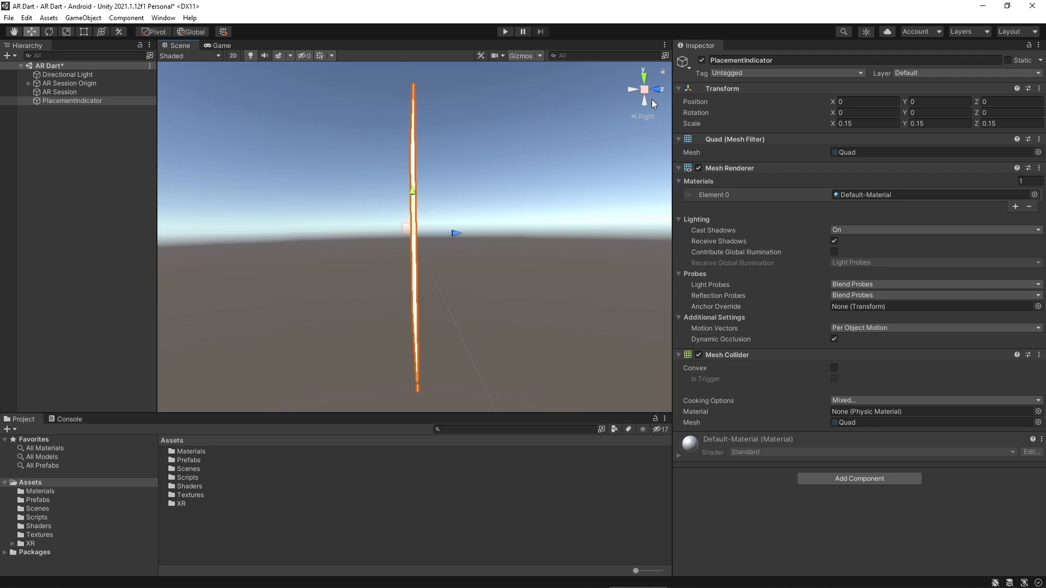
Rename the quad Indicator and parent it under an empty PlacementIndicator at the origin.
{"action": "right_click", "coordinate": [72, 101]}
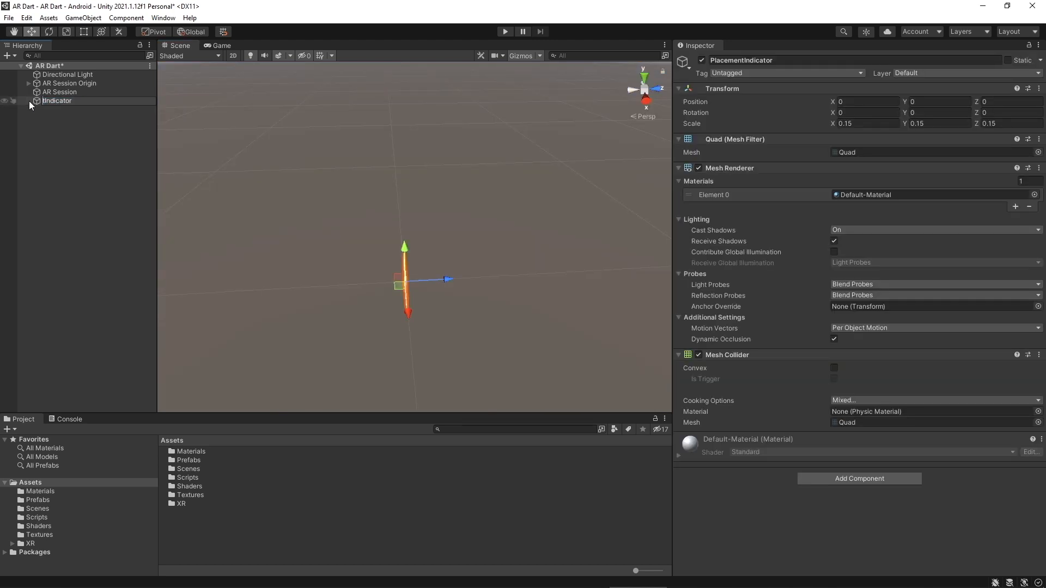
{"action": "right_click", "coordinate": [57, 100]}
{"action": "type", "text": "PlacementIndicator"}
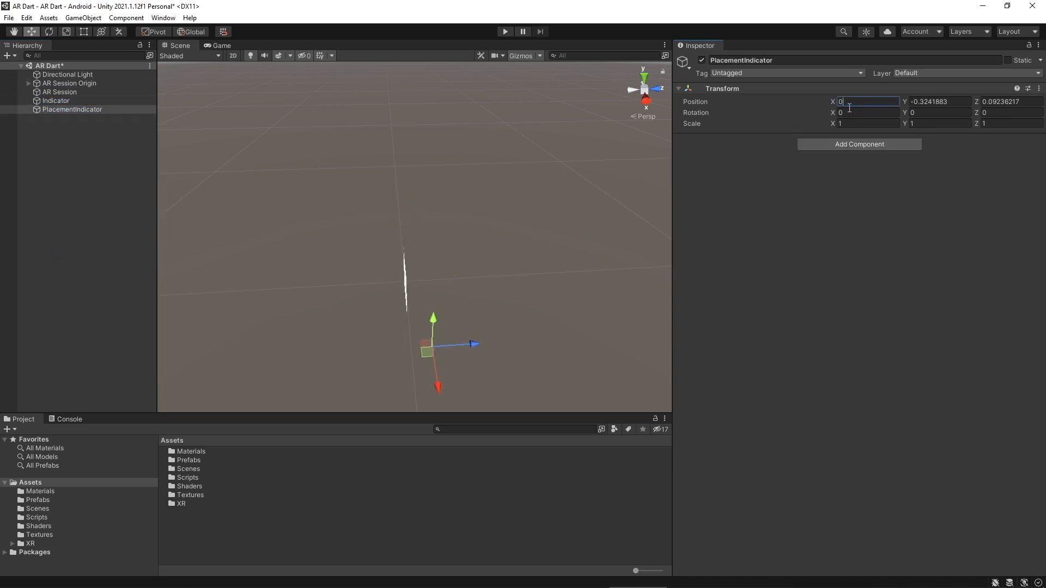
{"action": "left_click", "coordinate": [56, 101]}
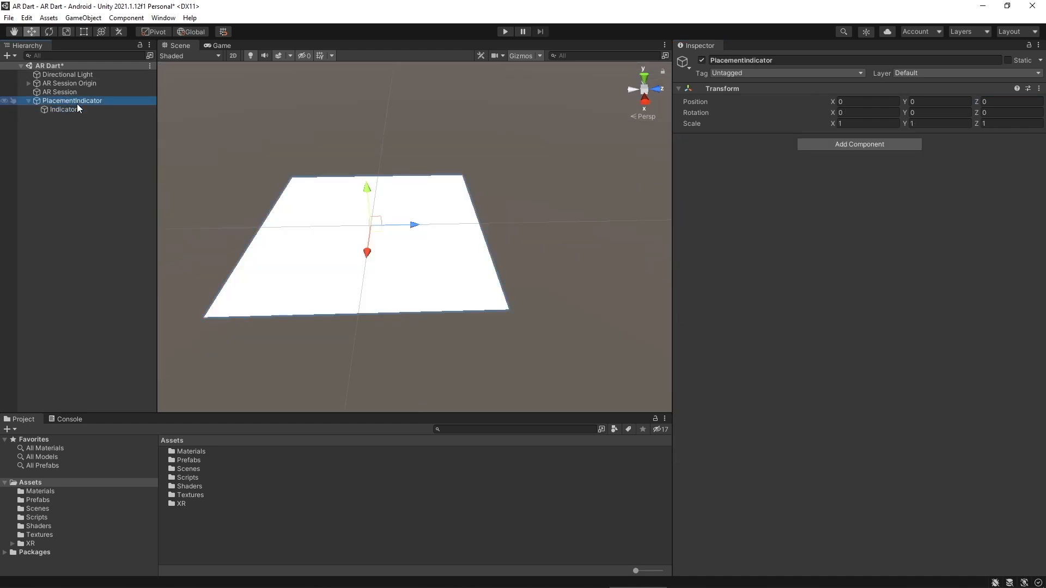
{"action": "left_click", "coordinate": [63, 109]}
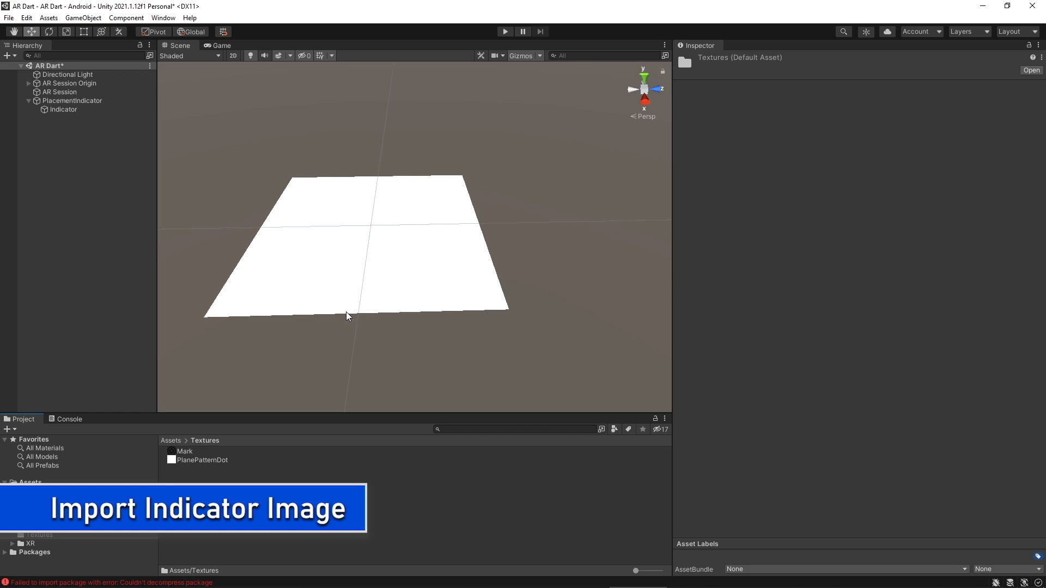
Set the Mark texture type to Sprite (2D and UI), then select Indicator.
{"action": "left_click", "coordinate": [185, 451]}
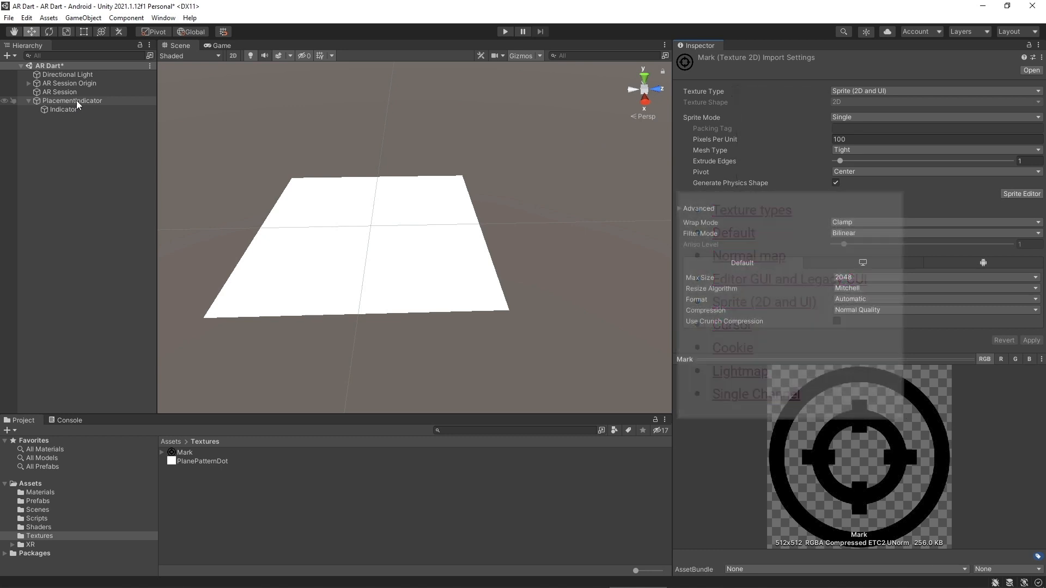
{"action": "left_click", "coordinate": [63, 110]}
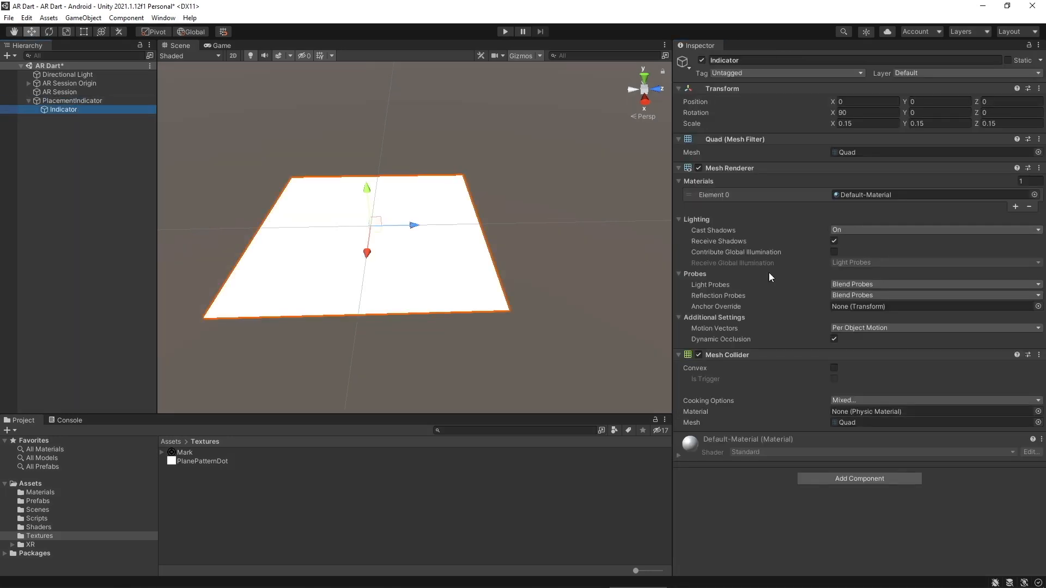
Create a PlacementIndicator material in Assets/Materials using Mark as its Albedo.
{"action": "right_click", "coordinate": [40, 493]}
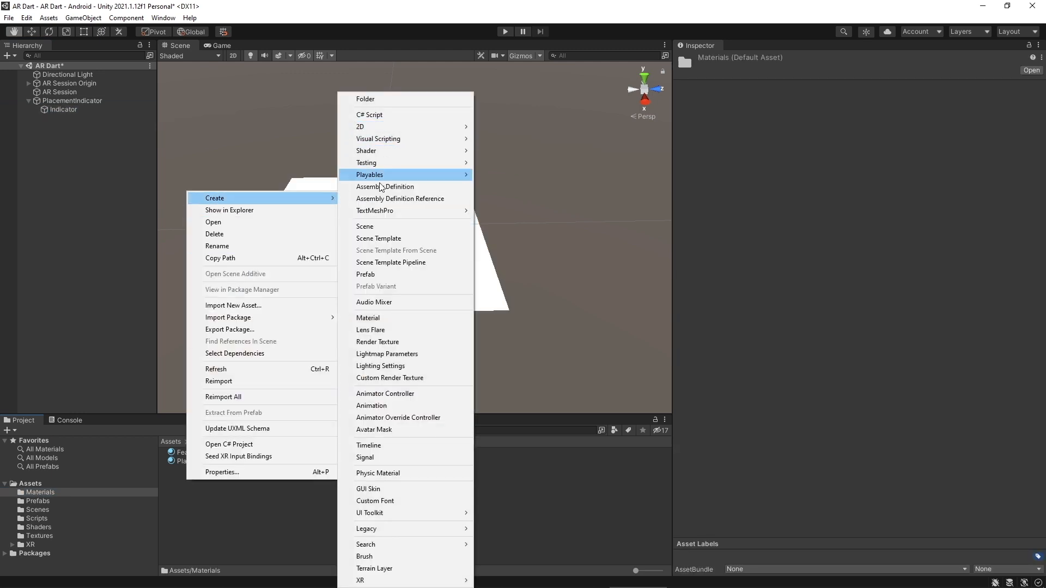
{"action": "left_click", "coordinate": [368, 318]}
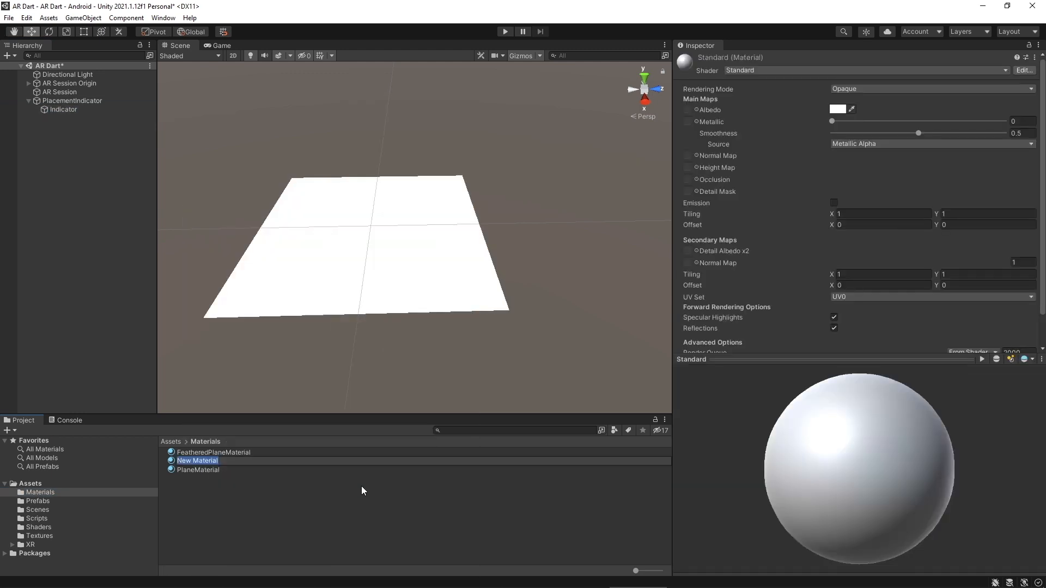
{"action": "type", "text": "PlacementIndicator"}
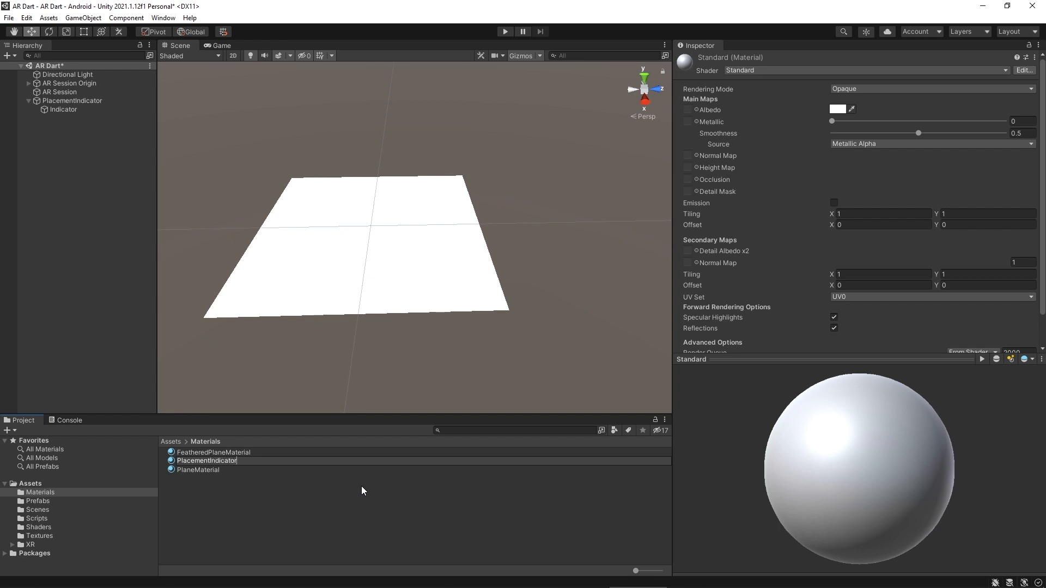
{"action": "left_click", "coordinate": [64, 110]}
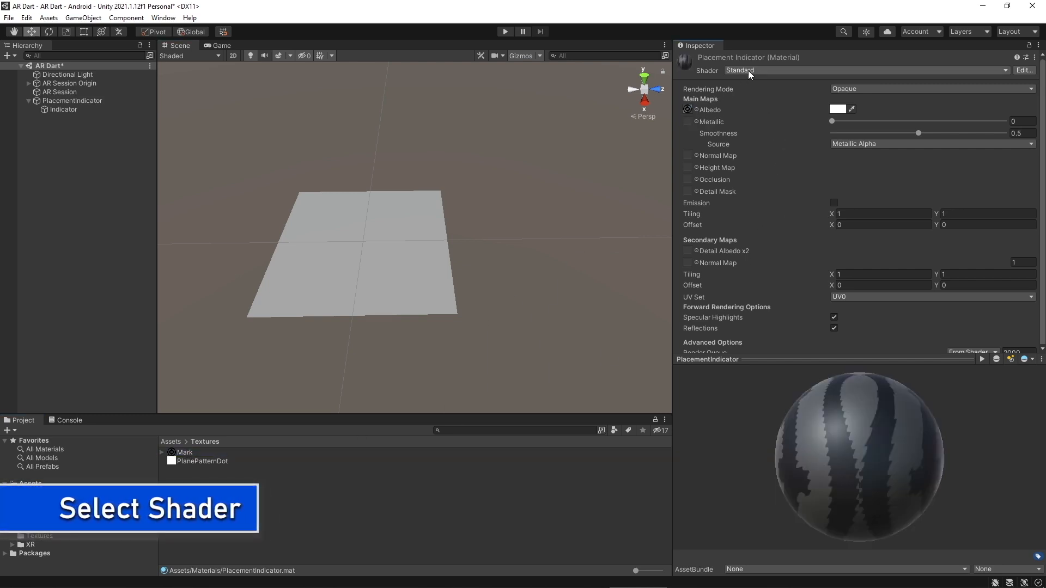
Switch the PlacementIndicator material's shader to Sprites/Default.
{"action": "left_click", "coordinate": [739, 70]}
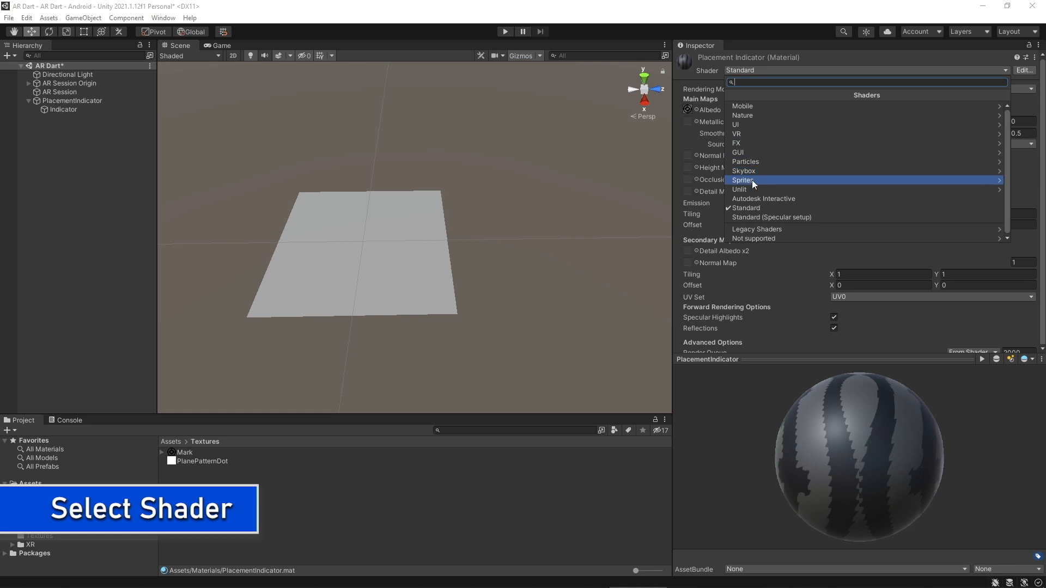
{"action": "left_click", "coordinate": [743, 180]}
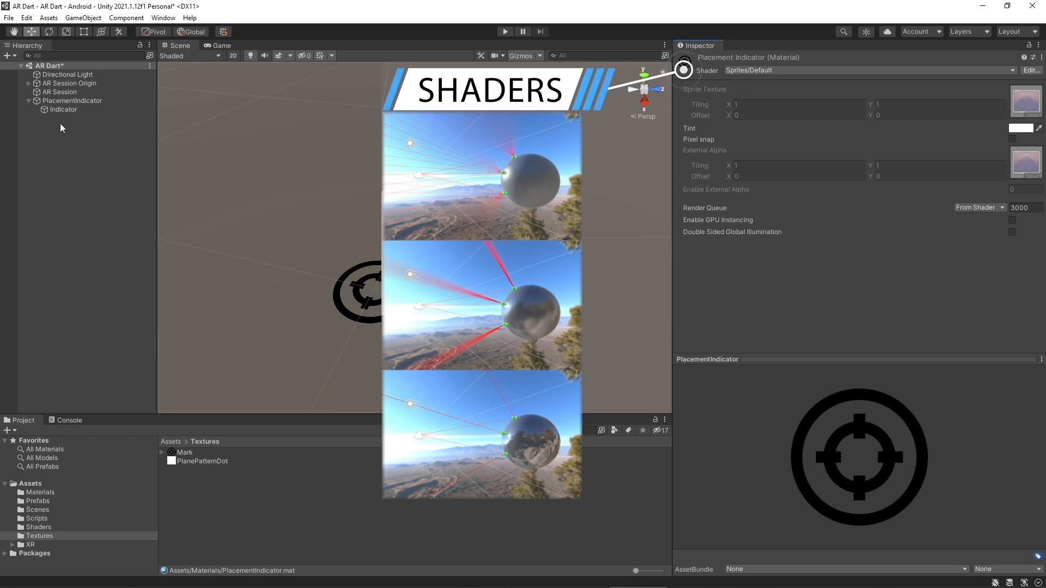
{"action": "left_click", "coordinate": [72, 100]}
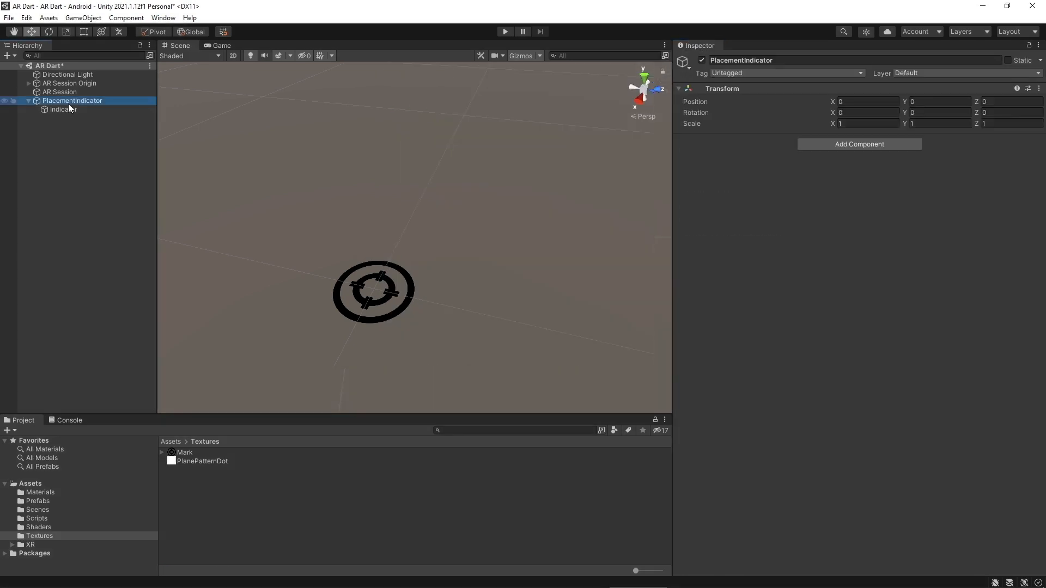
{"action": "left_click", "coordinate": [63, 109]}
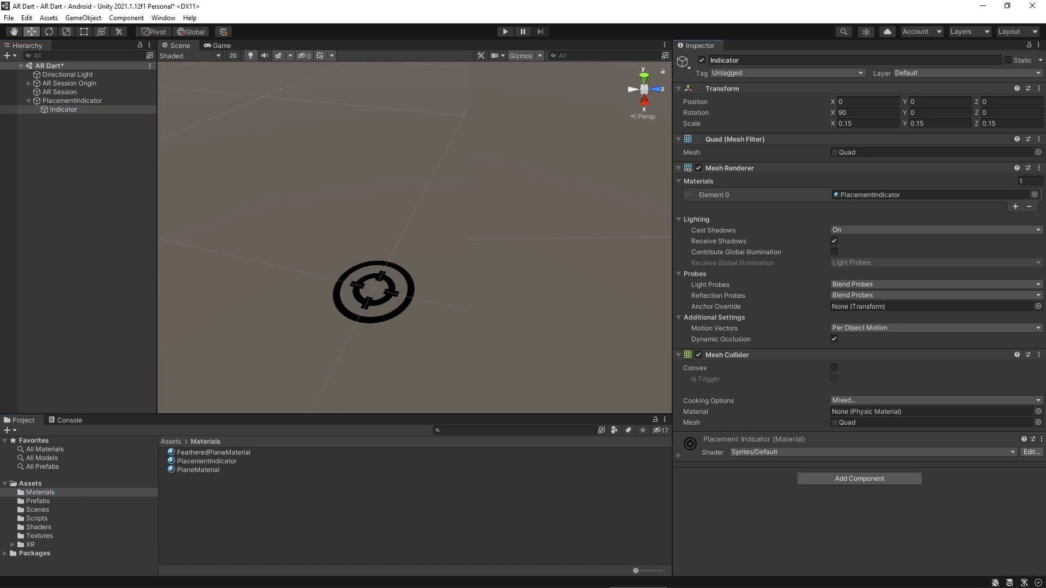
{"action": "left_click", "coordinate": [72, 101]}
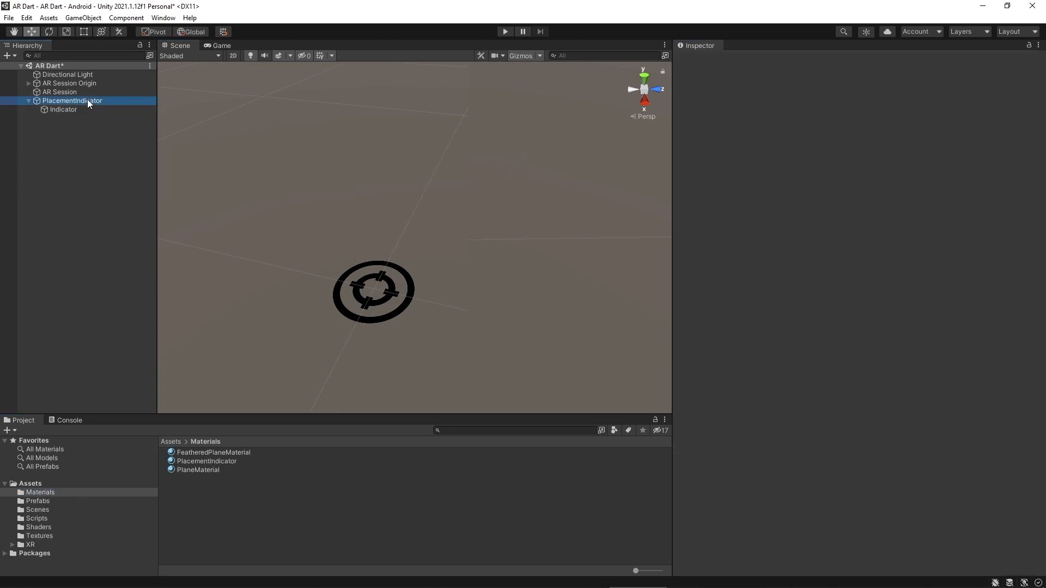
{"action": "right_click", "coordinate": [35, 518]}
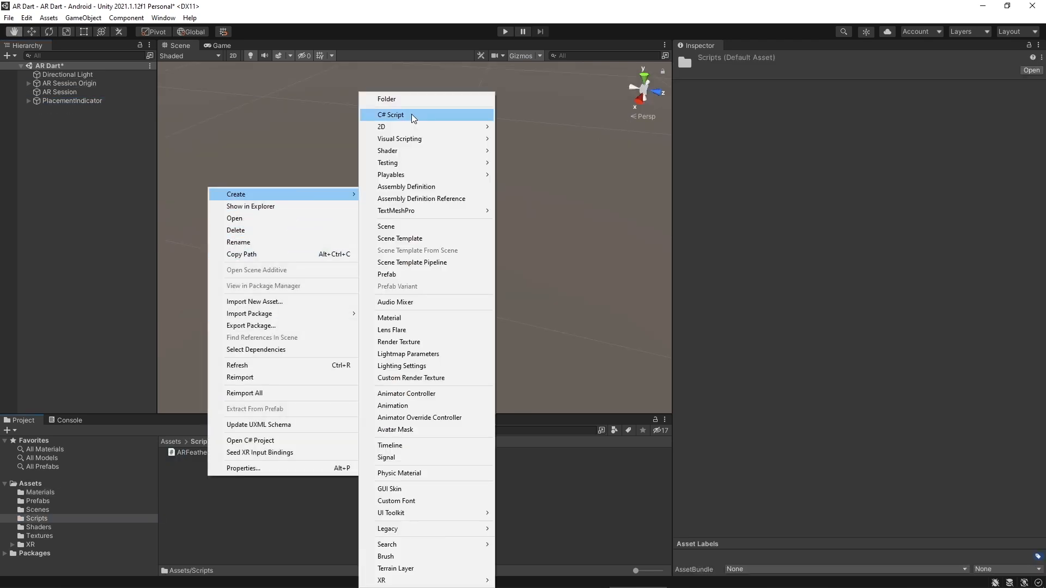
Add a C# script named PlaceObjectOnPlane to the Scripts folder.
{"action": "left_click", "coordinate": [390, 114]}
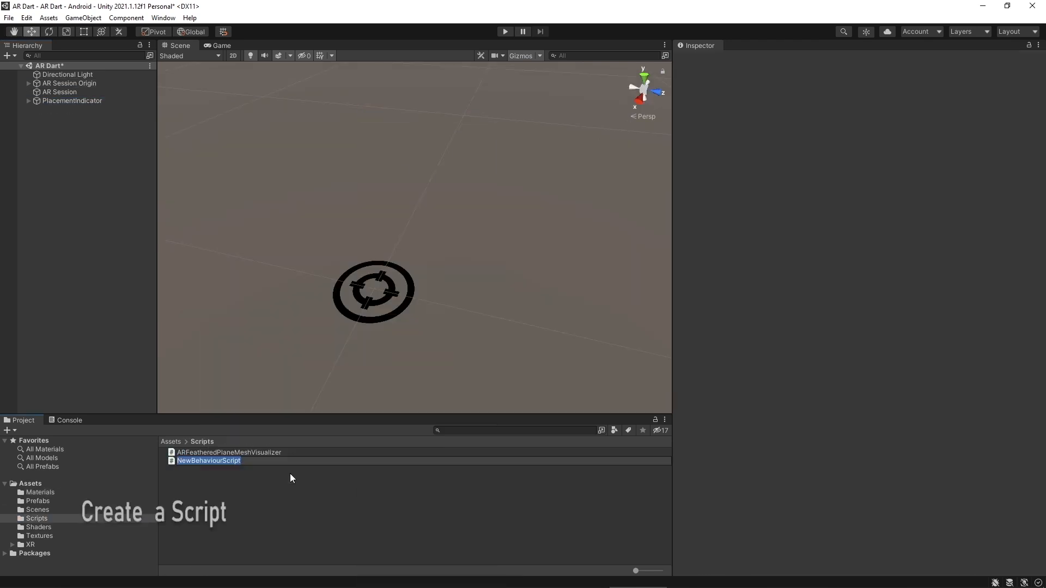
{"action": "type", "text": "PlaceObjectOn"}
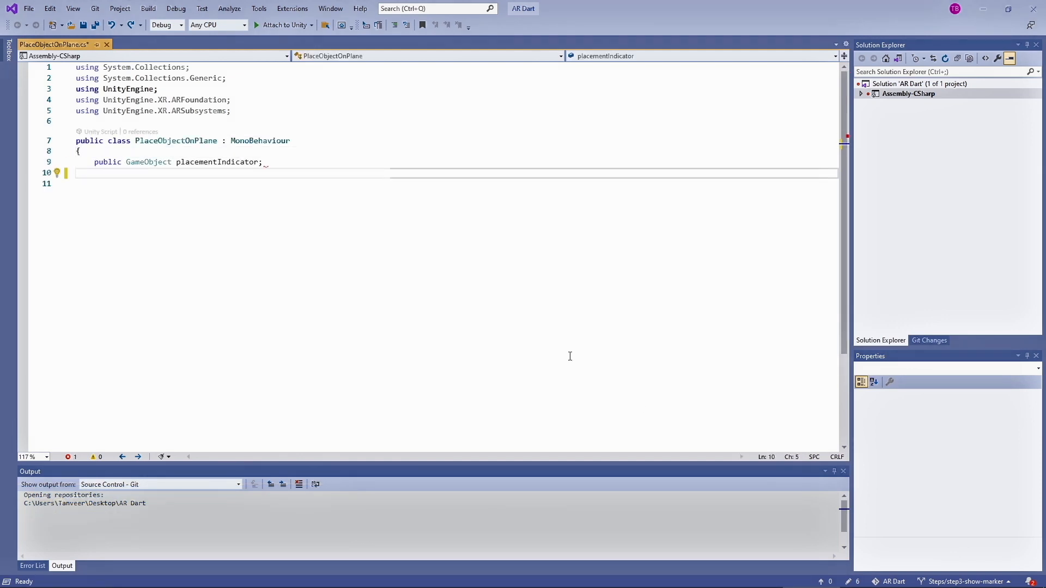
Declare a private Pose placementPose field below placementIndicator.
{"action": "type", "text": "p"}
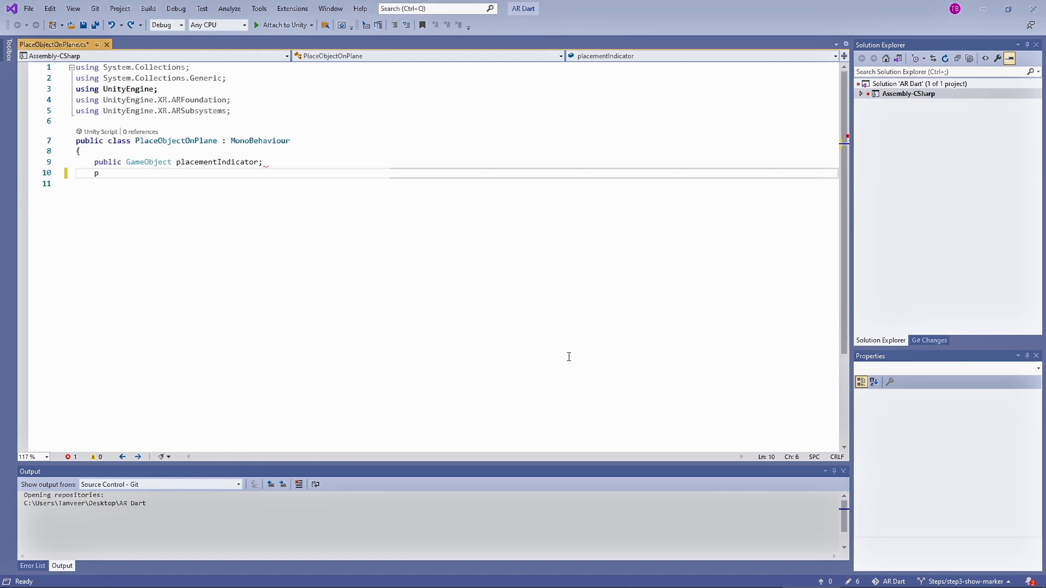
{"action": "mouse_move", "coordinate": [214, 100]}
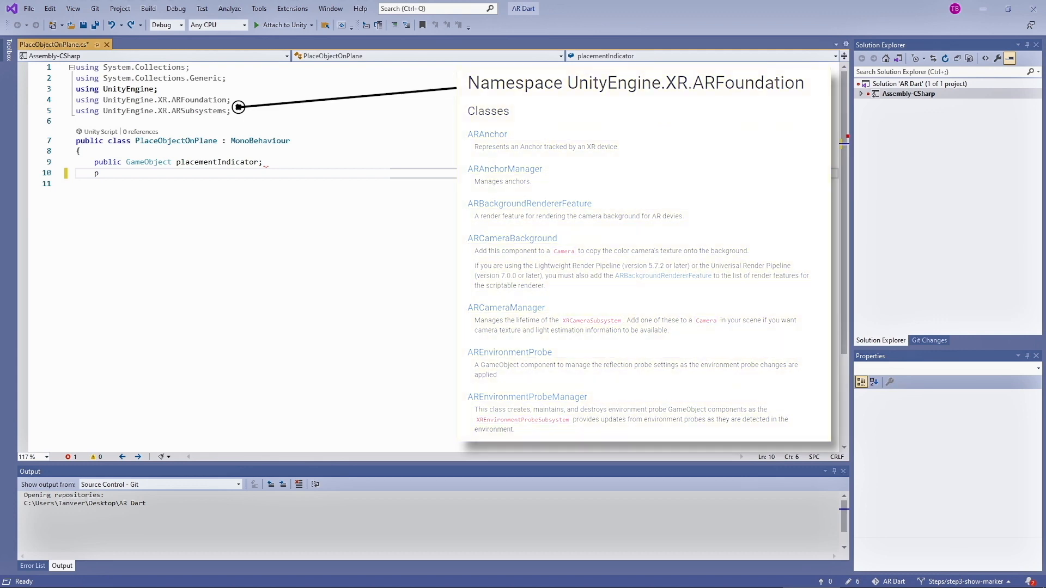
{"action": "scroll", "scroll_direction": "down", "scroll_amount": 3}
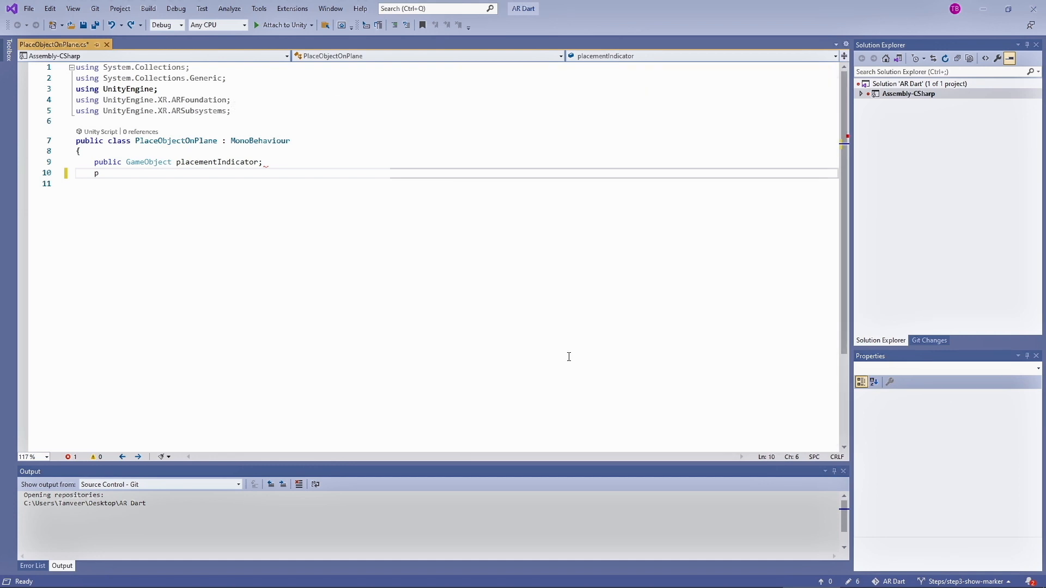
{"action": "type", "text": "private Pose placementPose;"}
{"action": "type", "text": "private void Upda"}
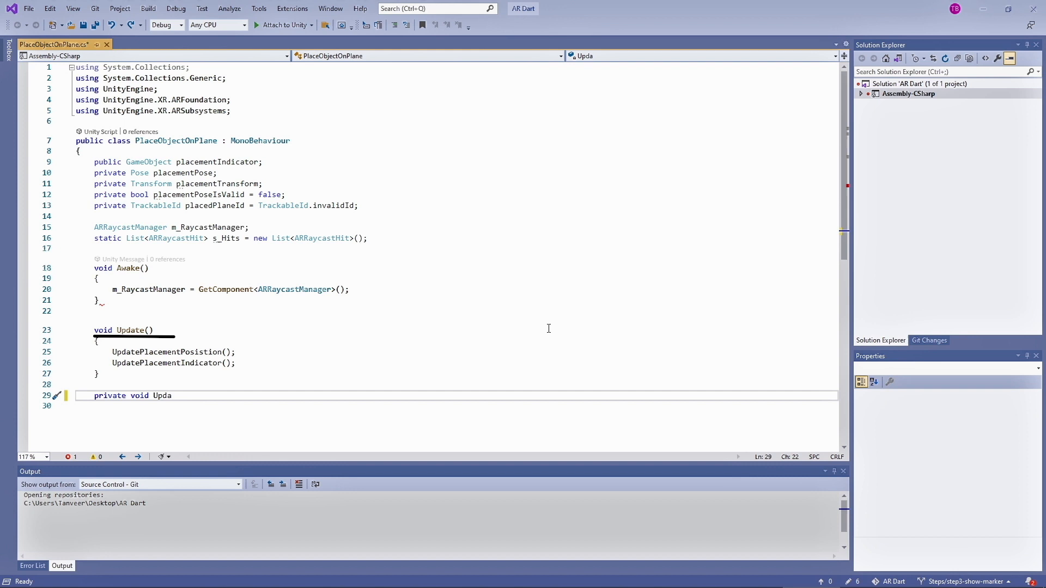
Scroll down past the new fields, Awake and Update in PlaceObjectOnPlane.
{"action": "scroll", "scroll_direction": "down", "scroll_amount": 3}
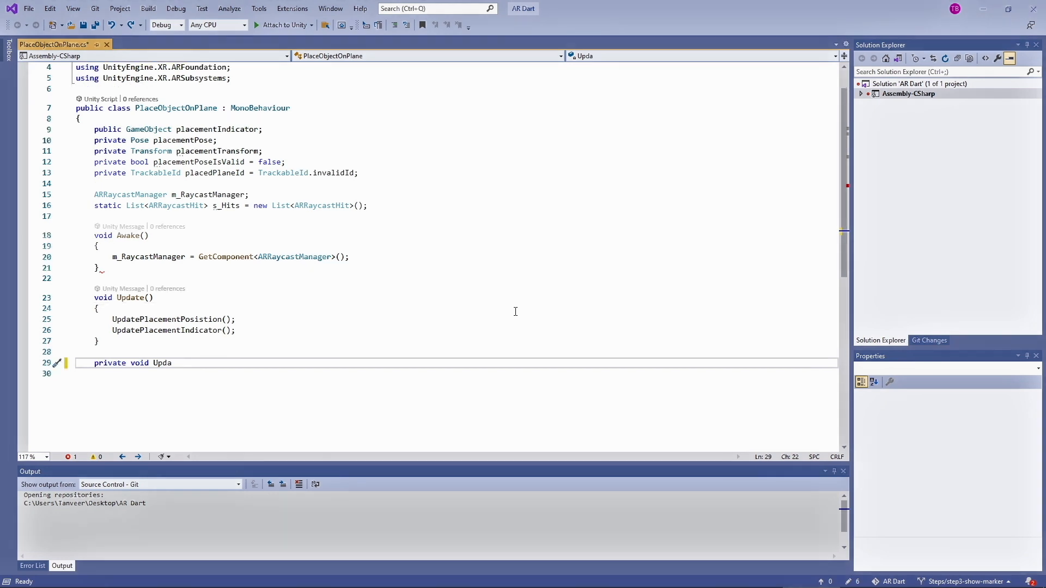
Raycast from ViewportToScreenPoint(0.5, 0.5) and store the hit pose, GetPlane(placedPlaneId) and arPlane.transform.
{"action": "type", "text": "ter ="}
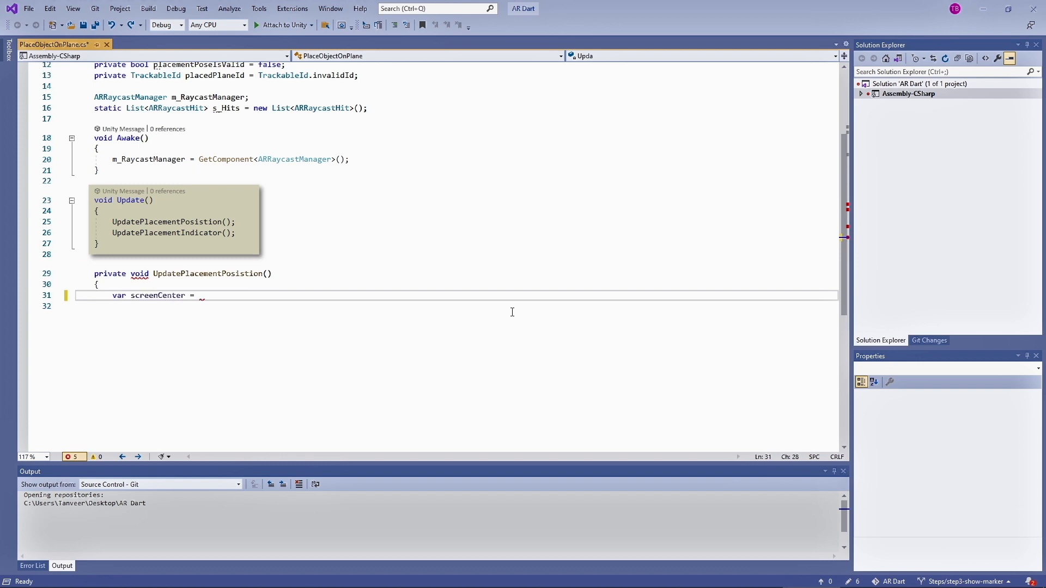
{"action": "type", "text": "Camera.current.ViewportToScreenPoint(new Vector3(0.5f, 0.5f));"}
{"action": "type", "text": "var planeManager = GetComponent<ARPlaneMan"}
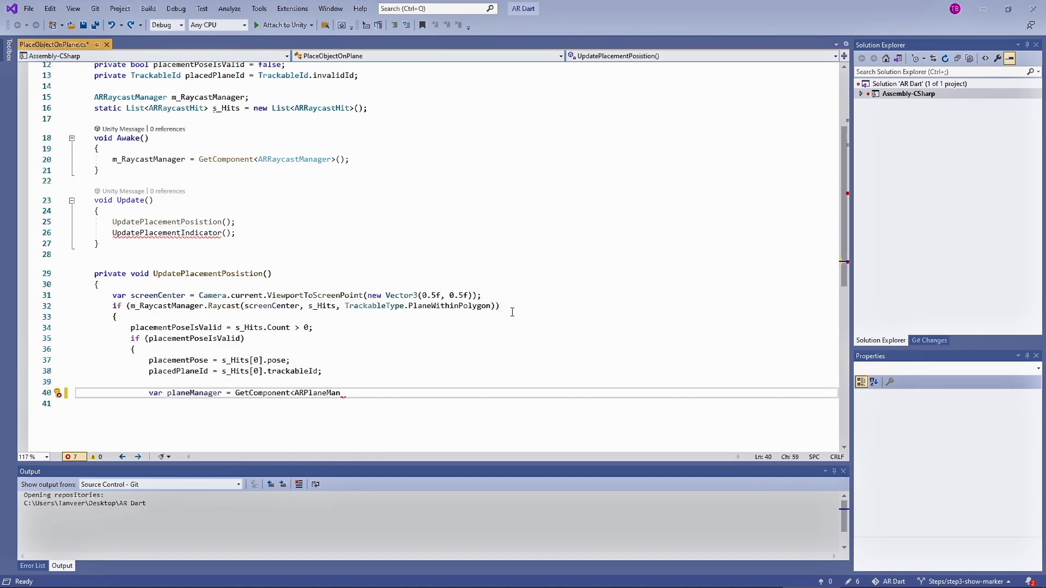
{"action": "type", "text": "a"}
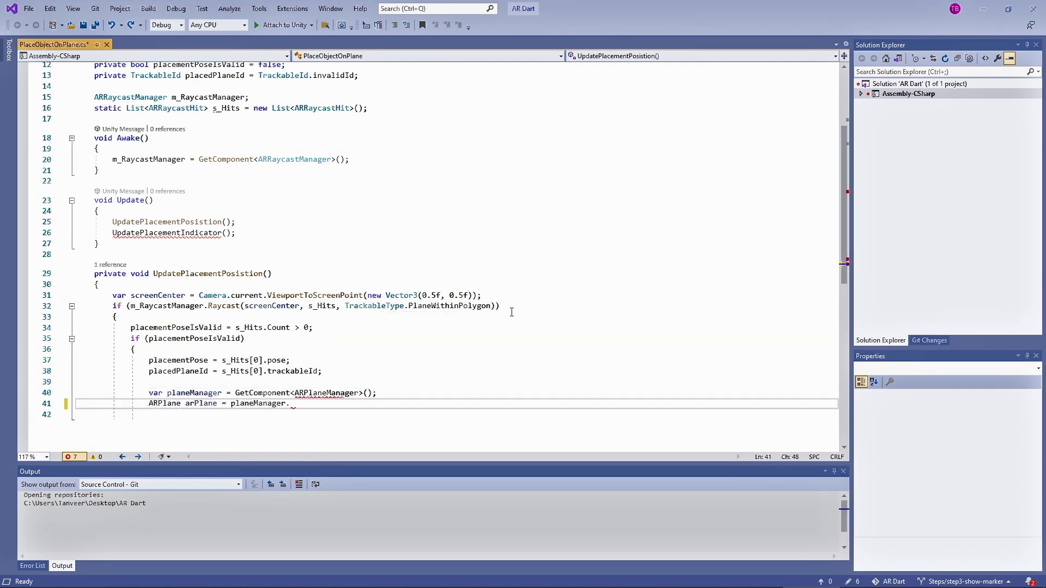
{"action": "type", "text": "GetPlane(placedPlaneId);"}
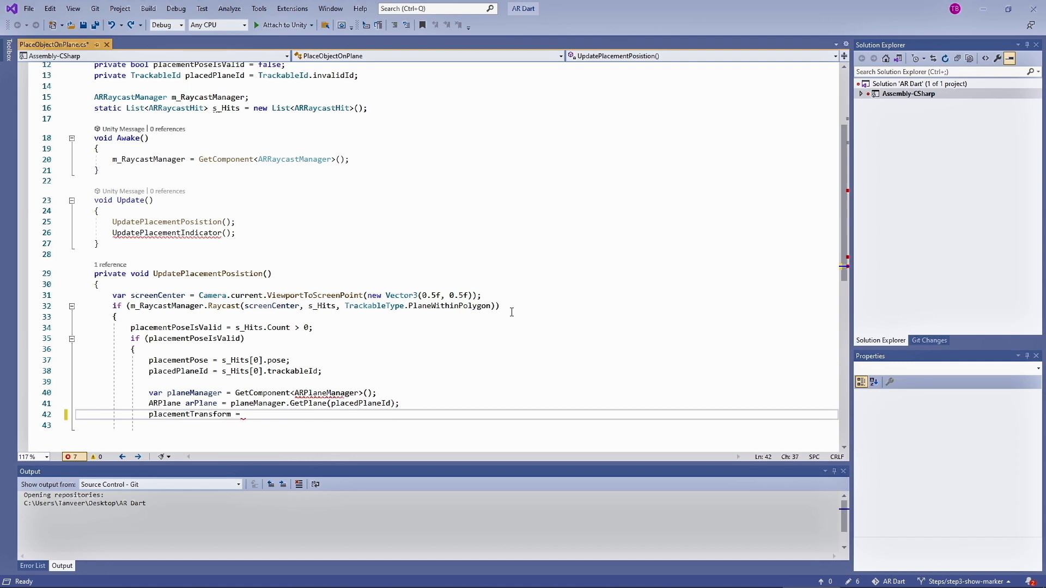
{"action": "type", "text": "arPlane.transform;"}
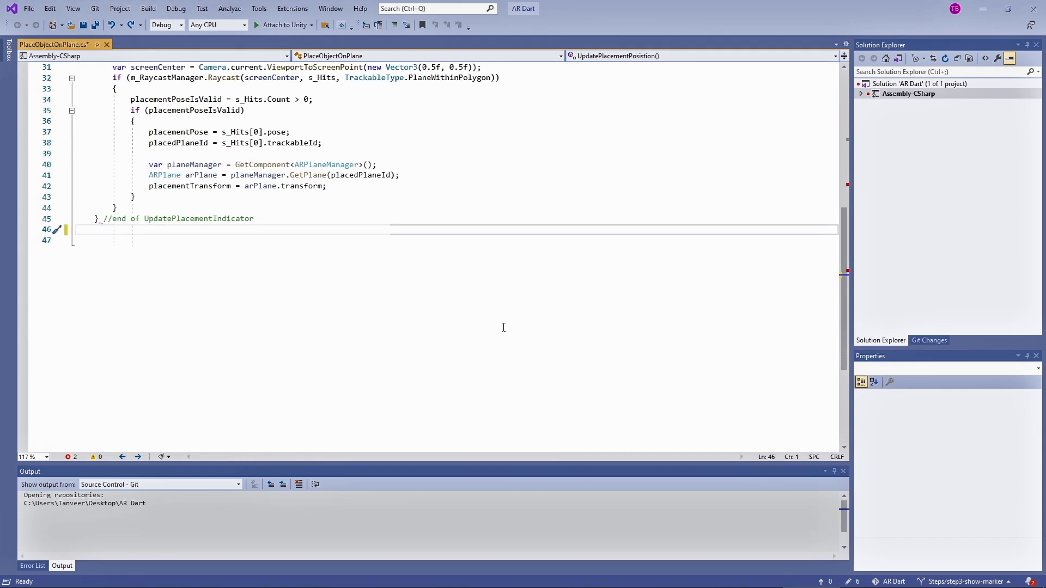
Code UpdatePlacementIndicator with SetActive(true) and SetPositionAndRotation, else SetActive(false), then save.
{"action": "type", "text": "private void UpdatePlacementIndicator("}
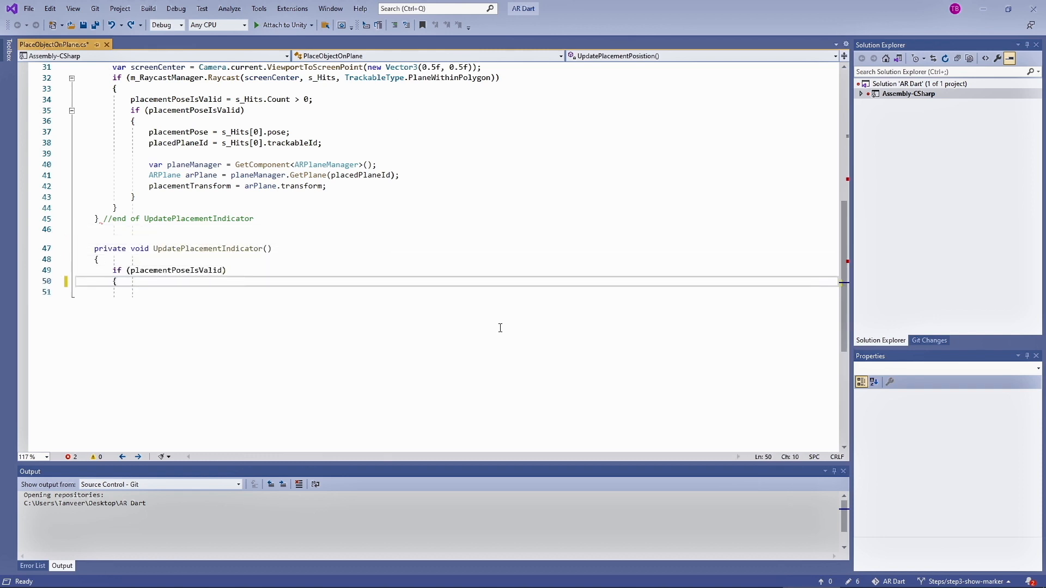
{"action": "type", "text": "placementIndicator.SetActive(true);"}
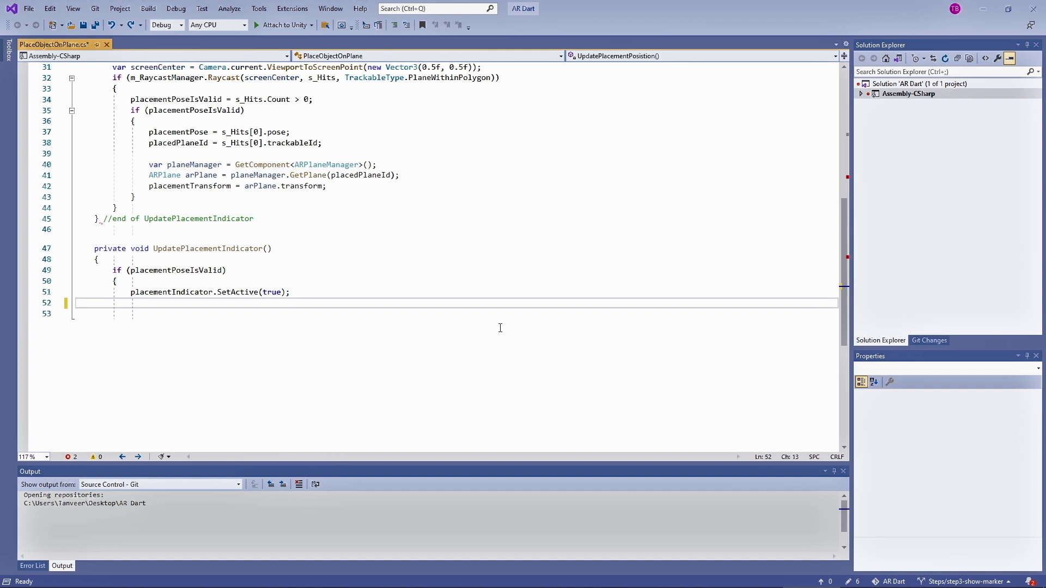
{"action": "type", "text": "placementIndicator.transform.SetPositionAndRotation(placementPose.position, placementTransform.rotation);"}
{"action": "left_click", "coordinate": [455, 314]}
{"action": "type", "text": "}"}
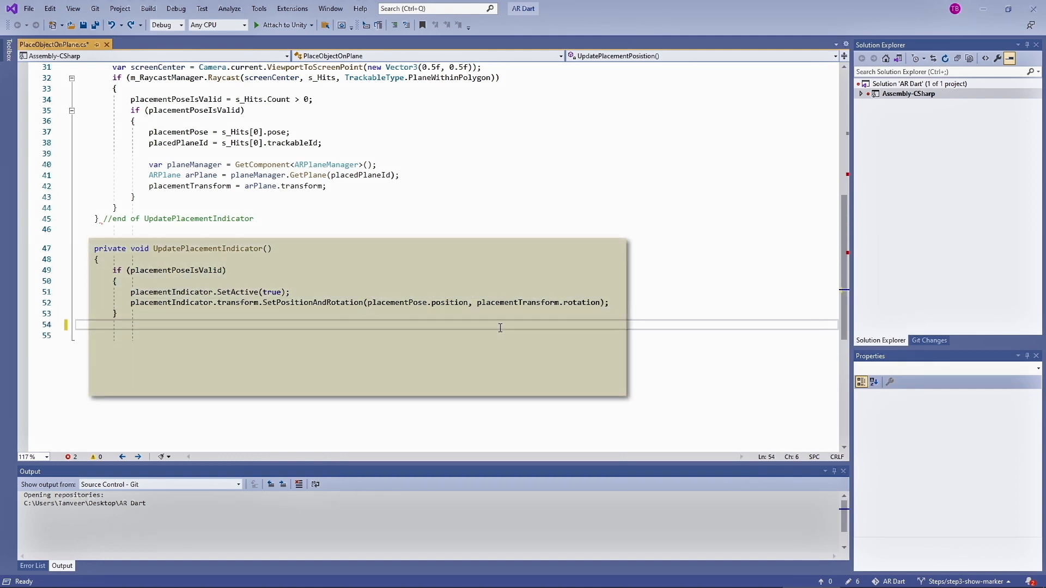
{"action": "type", "text": "else"}
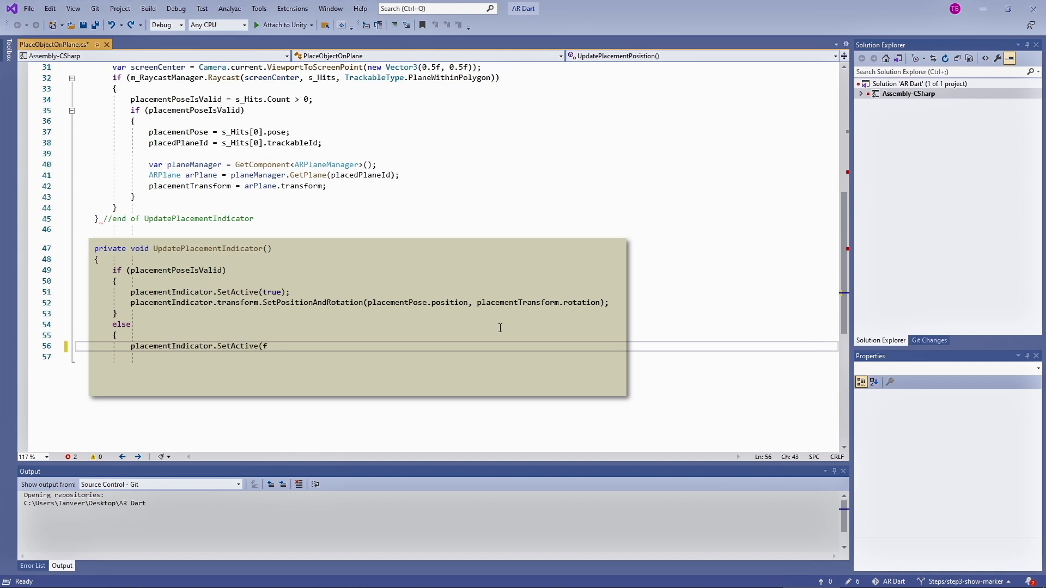
{"action": "type", "text": "alse);"}
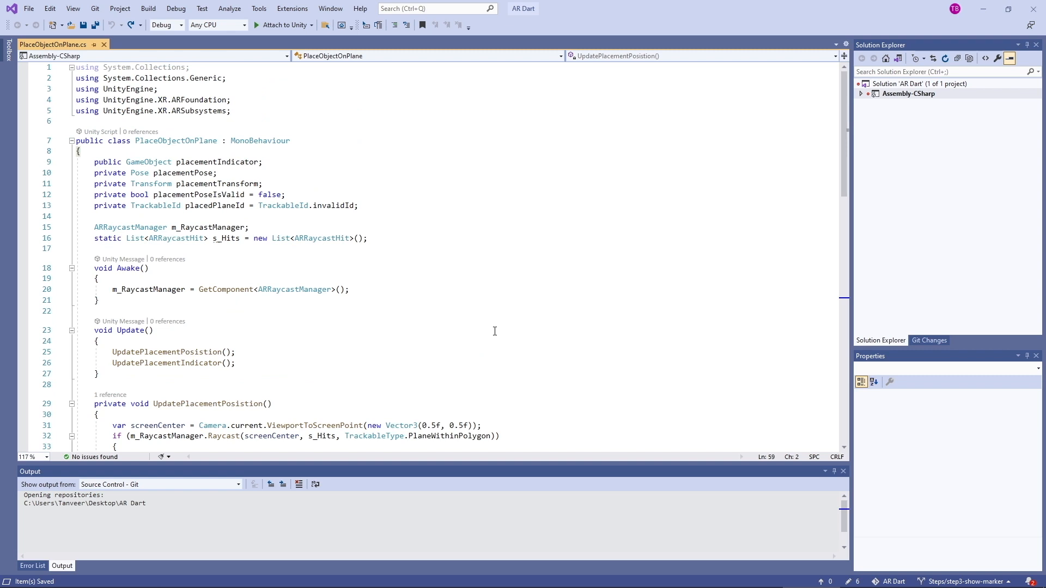
Scroll down through the saved PlaceObjectOnPlane script to review it.
{"action": "scroll", "scroll_direction": "down", "scroll_amount": 3}
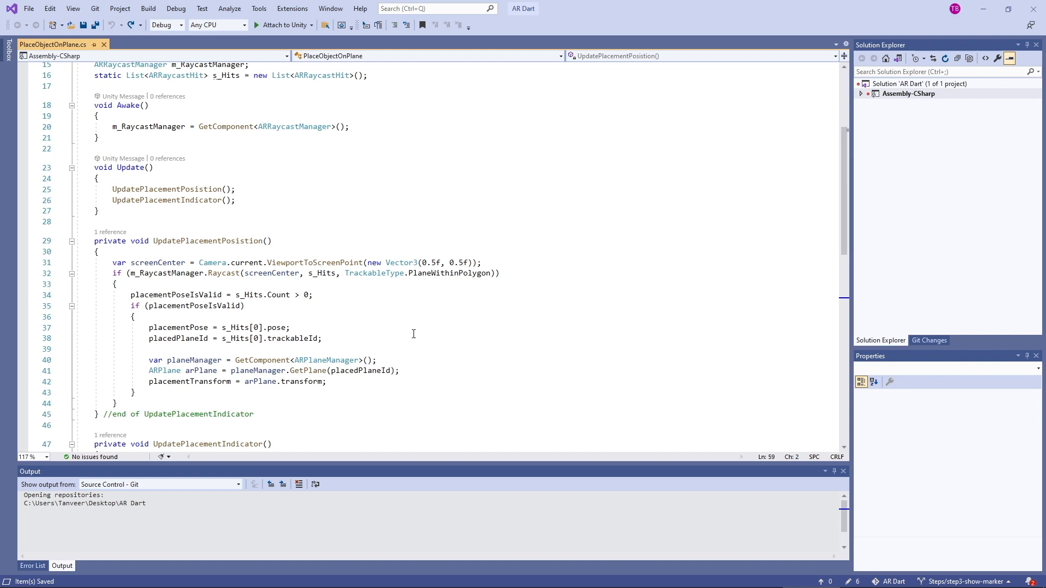
{"action": "scroll", "scroll_direction": "down", "scroll_amount": 3}
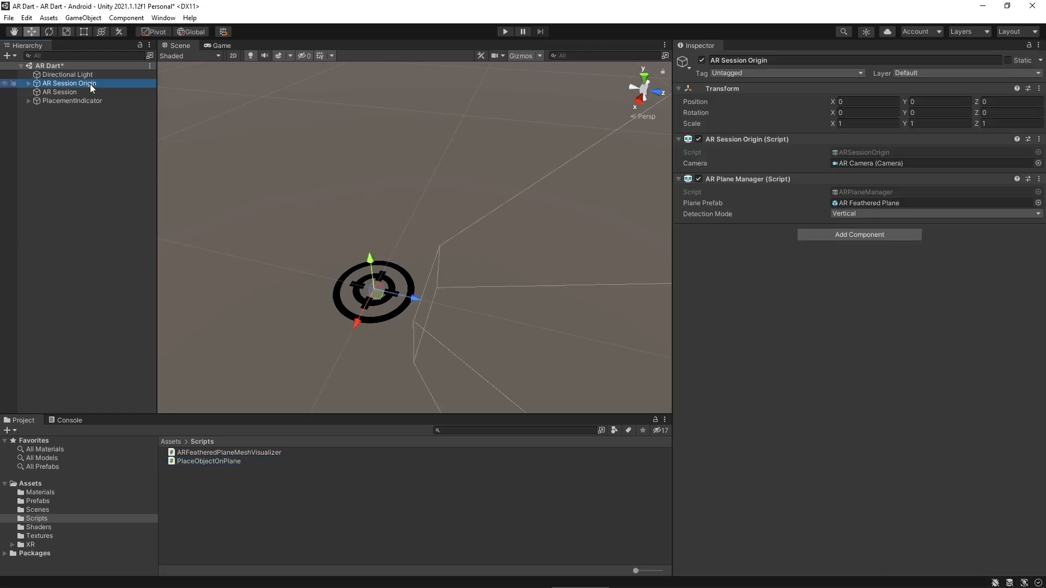
Search Add Component for 'Ar' to attach AR components to AR Session Origin.
{"action": "left_click", "coordinate": [859, 234]}
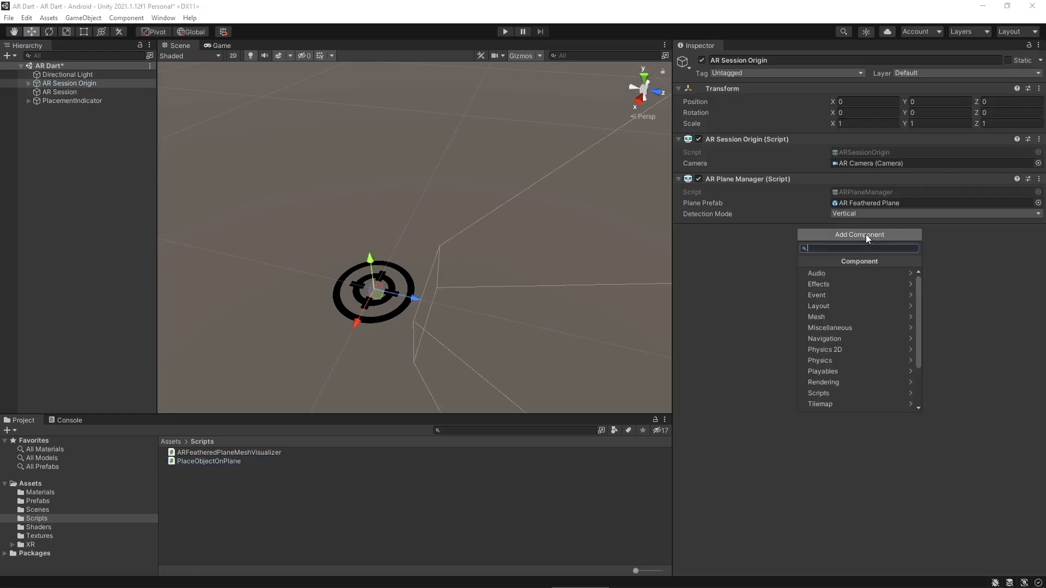
{"action": "type", "text": "Ar"}
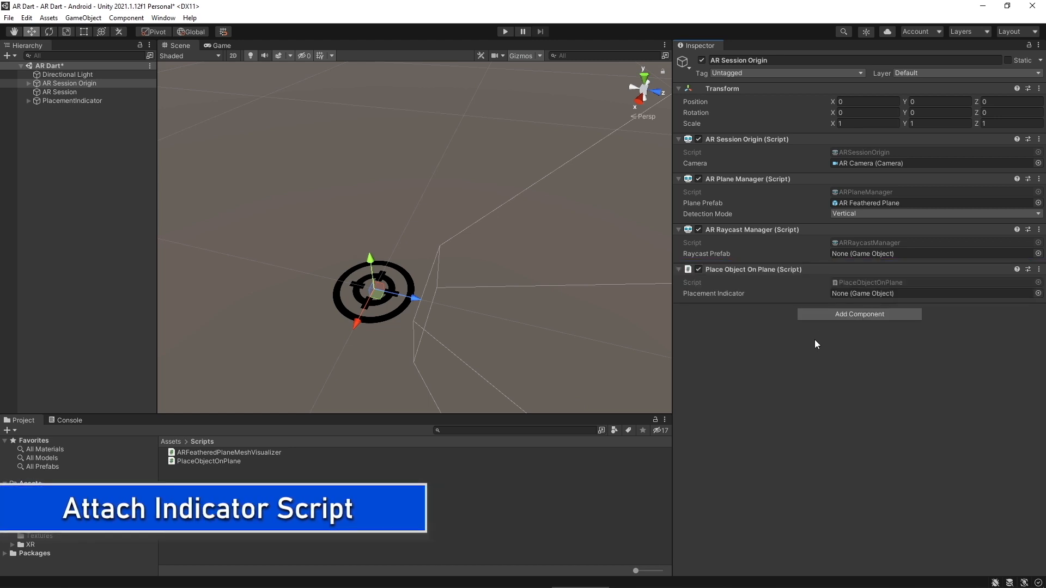
{"action": "mouse_move", "coordinate": [817, 291]}
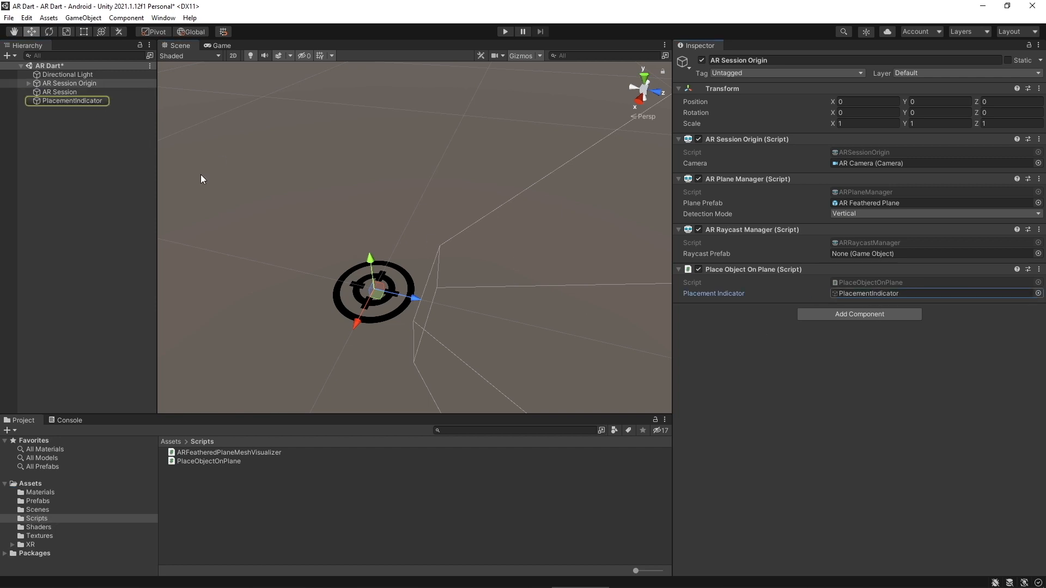
Select PlacementIndicator and untick its active checkbox so the marker disappears.
{"action": "left_click", "coordinate": [72, 101]}
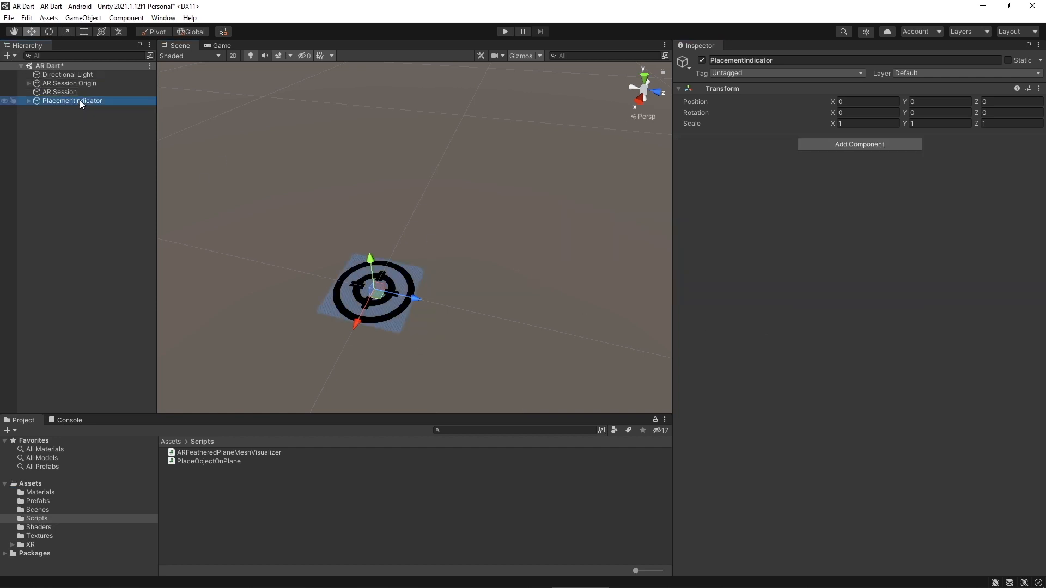
{"action": "left_click", "coordinate": [70, 83]}
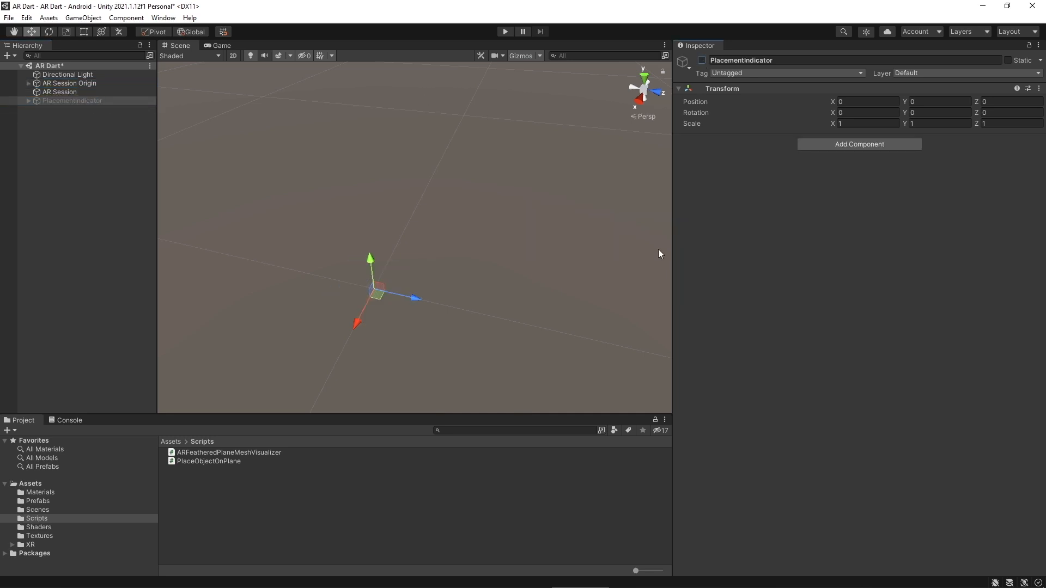
{"action": "left_click", "coordinate": [9, 18]}
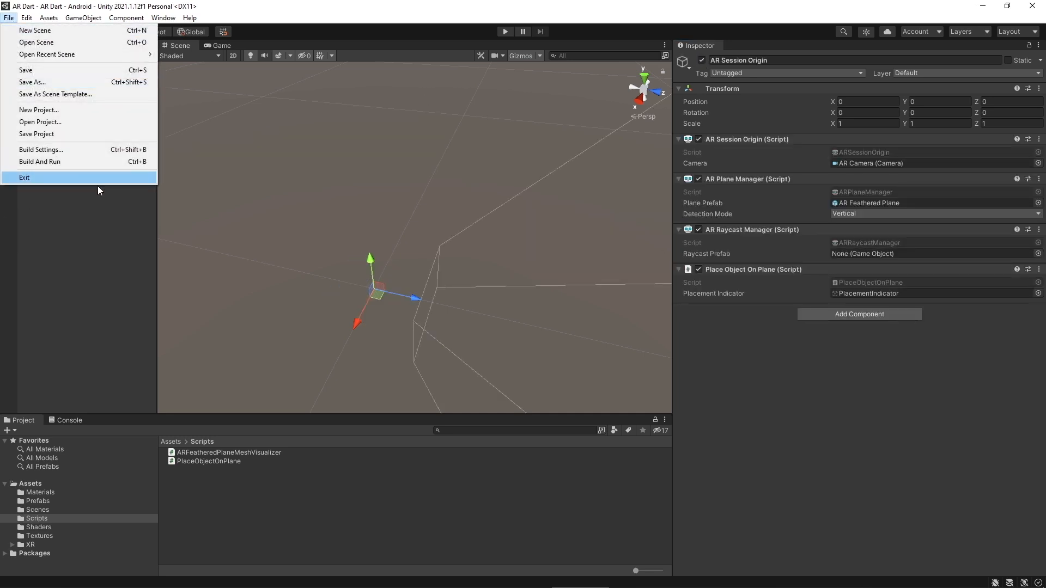